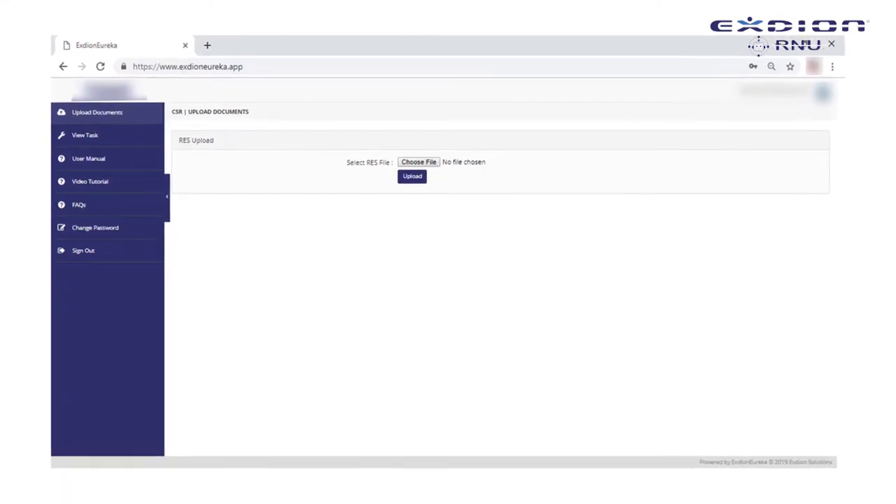
# Show the View Task table listing uploaded RES documents with their statuses, actions and upload dates.
pyautogui.click(84, 134)
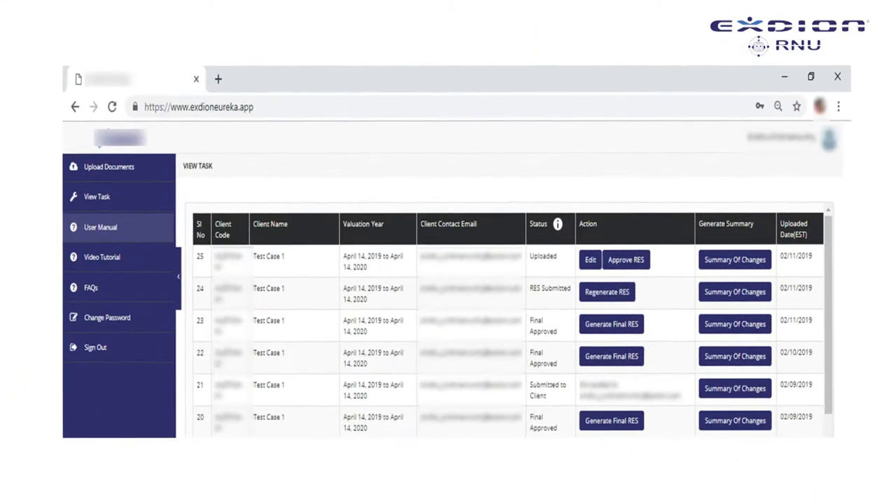